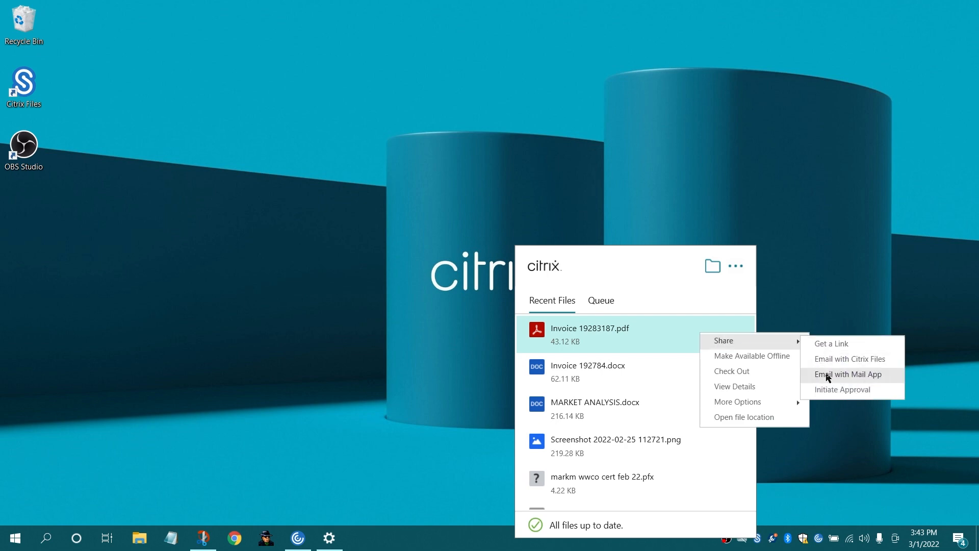
left_click(842, 390)
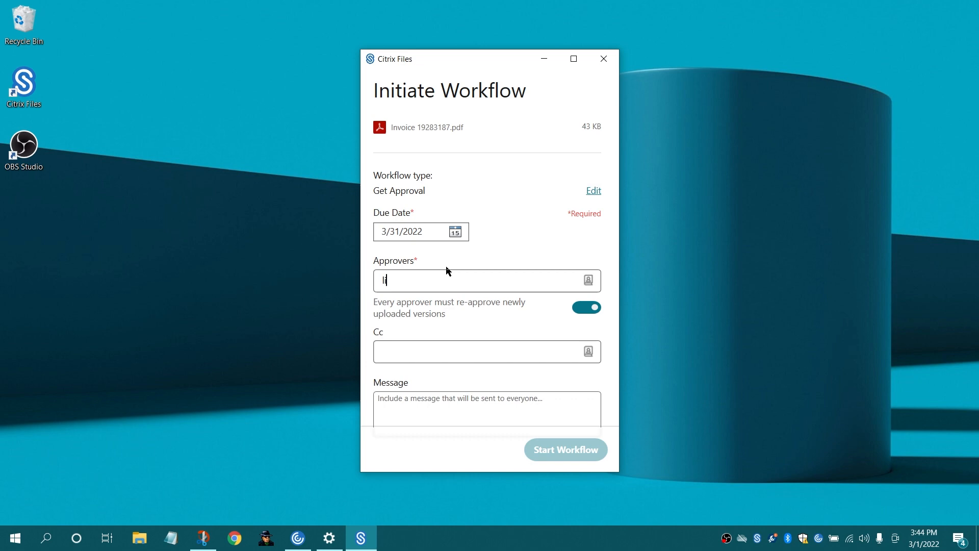
type("isa")
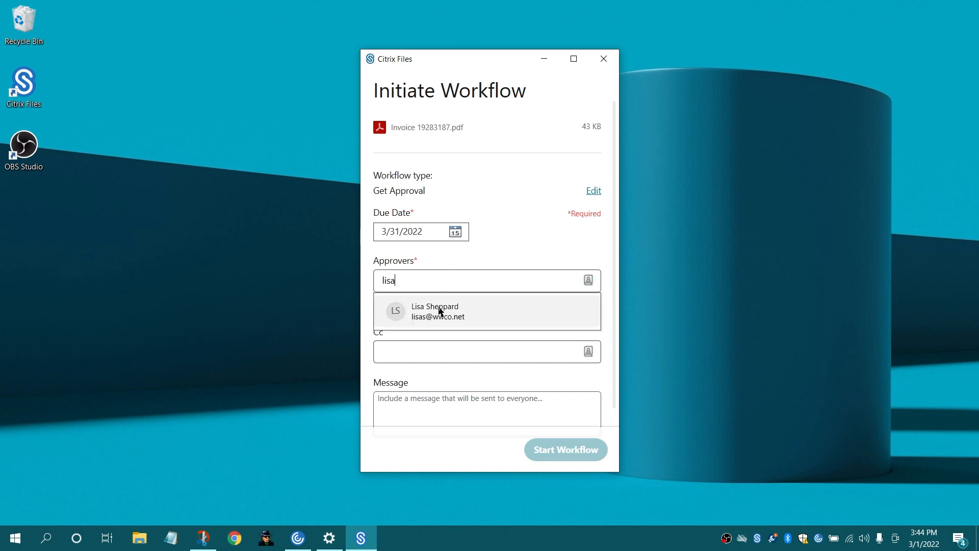
left_click(447, 311)
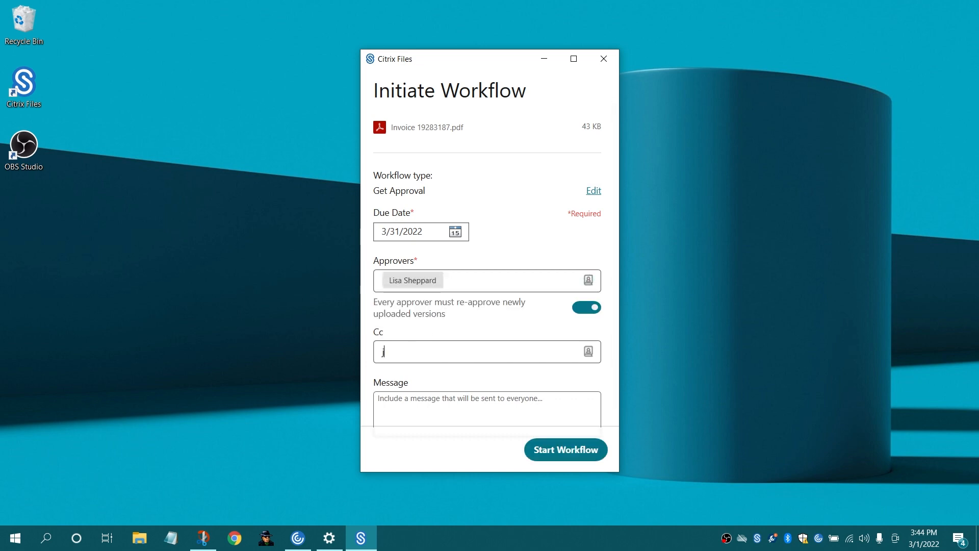
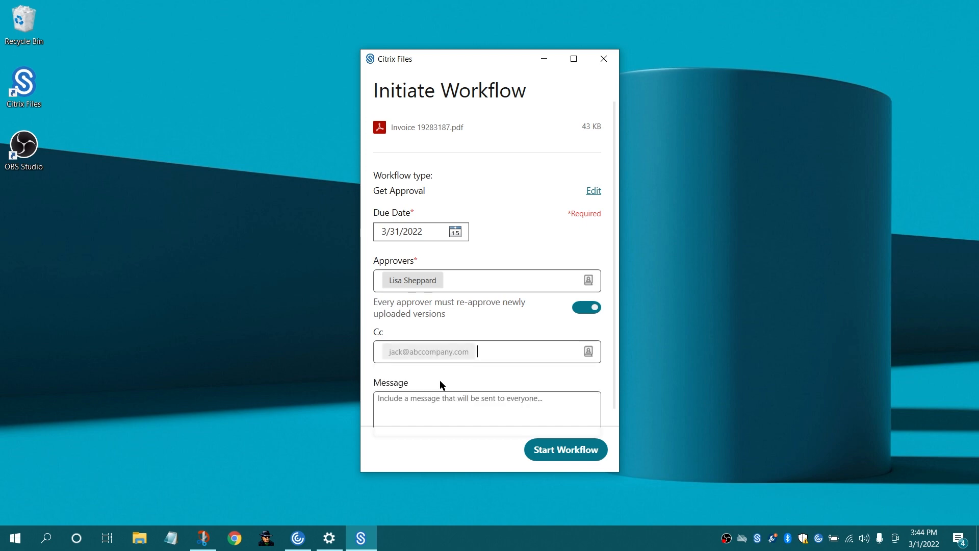
type("Please")
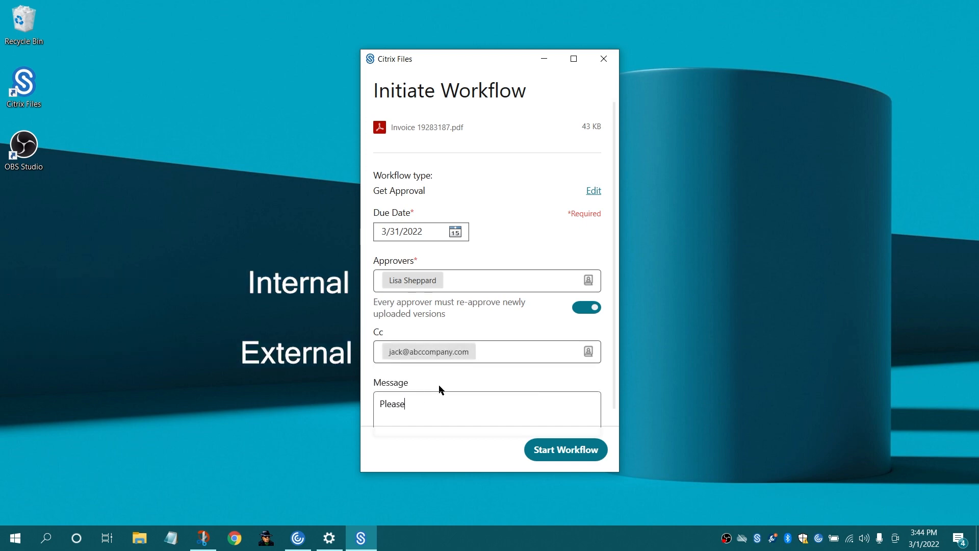
type("approve")
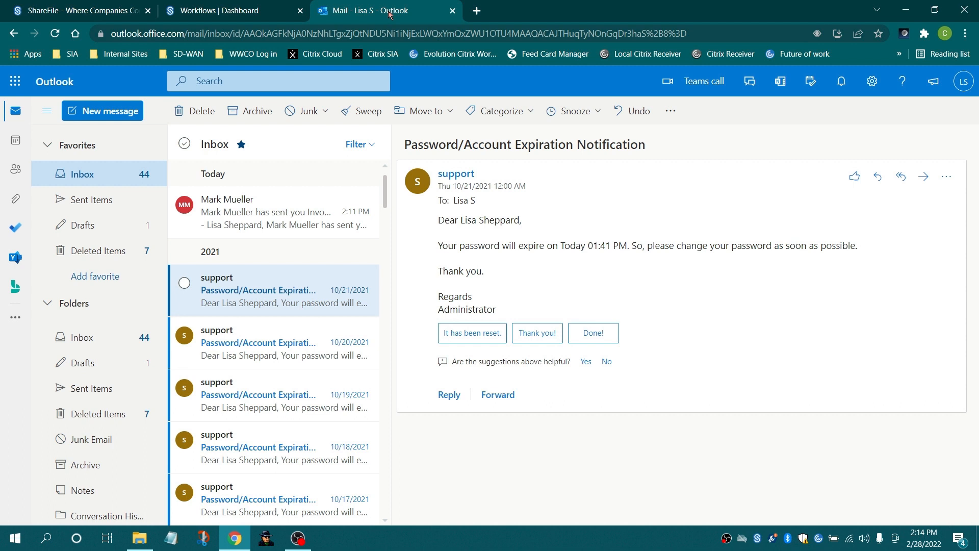
mouse_move(291, 211)
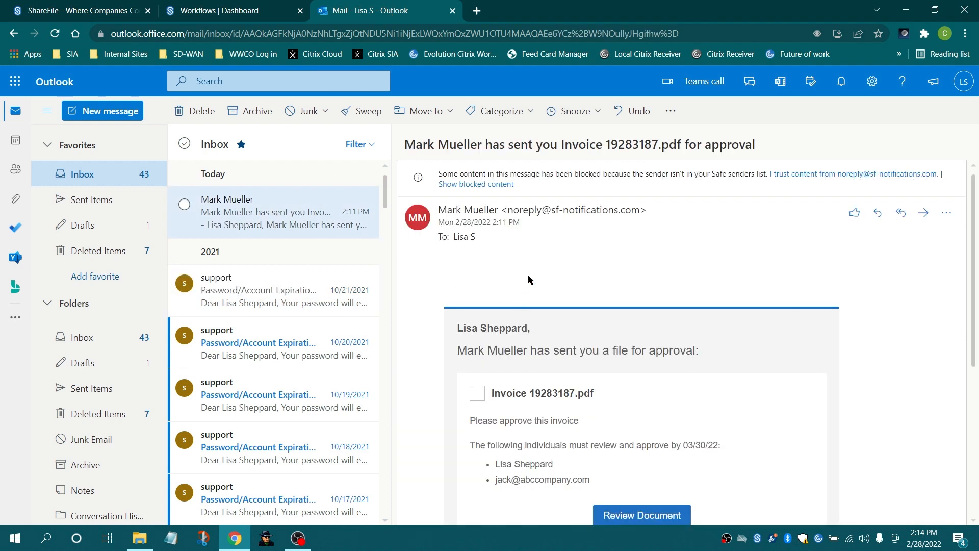
- View the approval notification email for Invoice 19283187.pdf in the reading pane
left_click(641, 515)
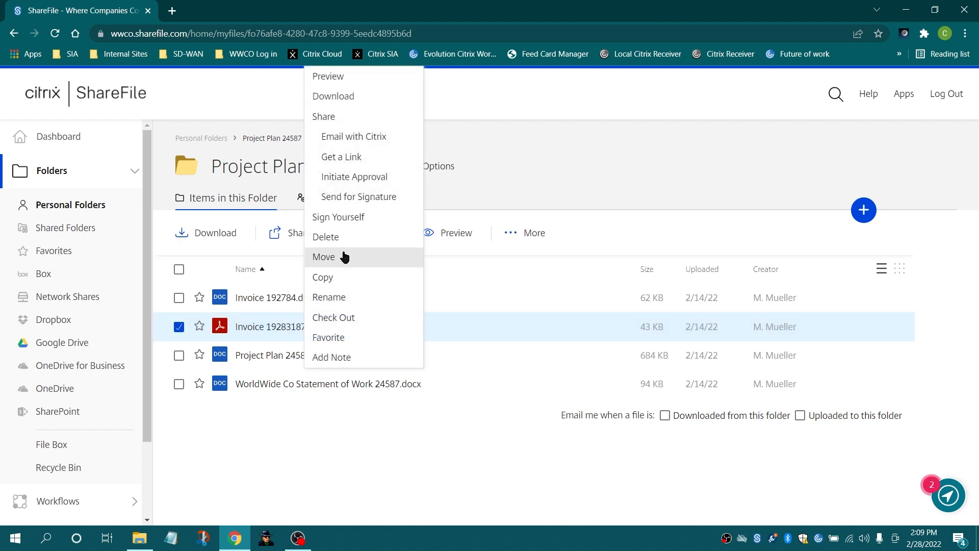
- Initiate an approval workflow for Invoice 19283187.pdf from its folder context menu
left_click(353, 178)
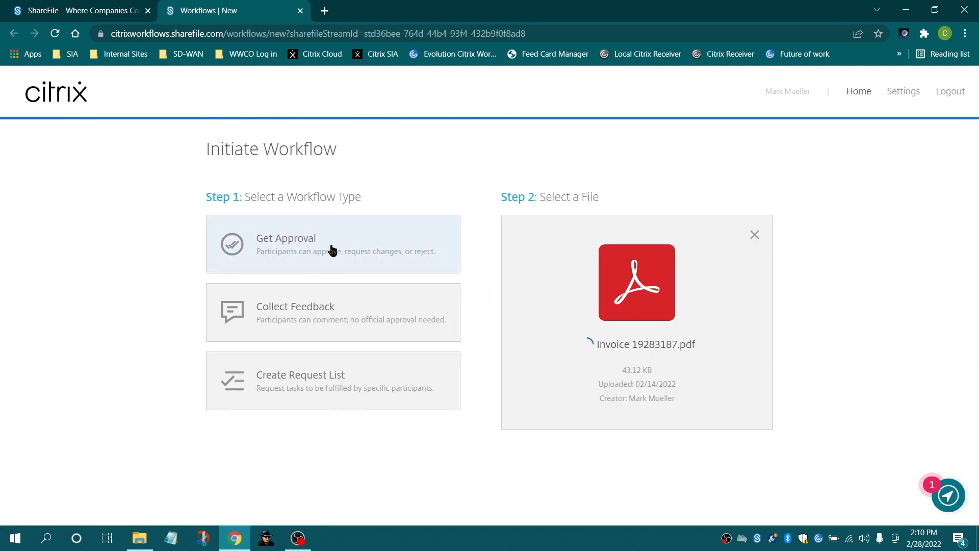
- Choose Get Approval as the workflow type and confirm it
left_click(332, 251)
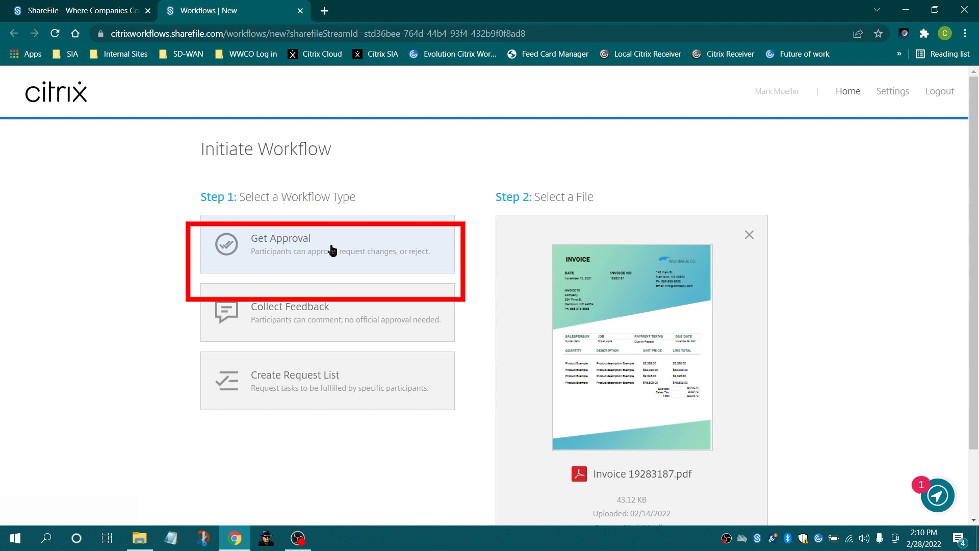
left_click(326, 312)
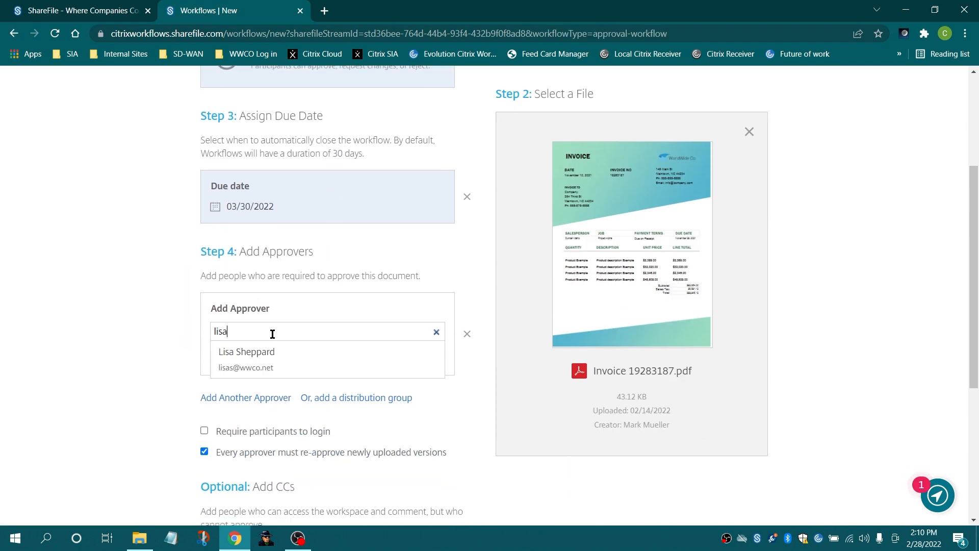
left_click(246, 351)
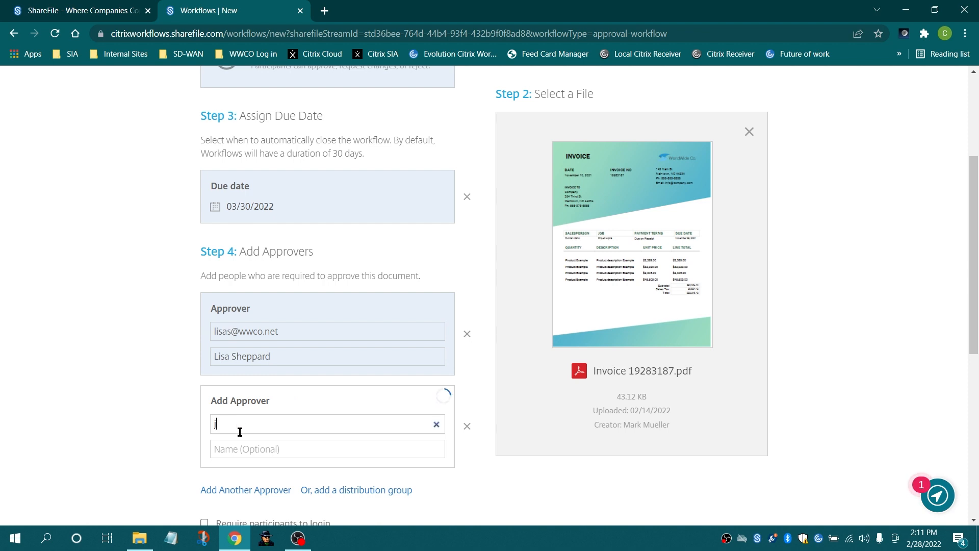
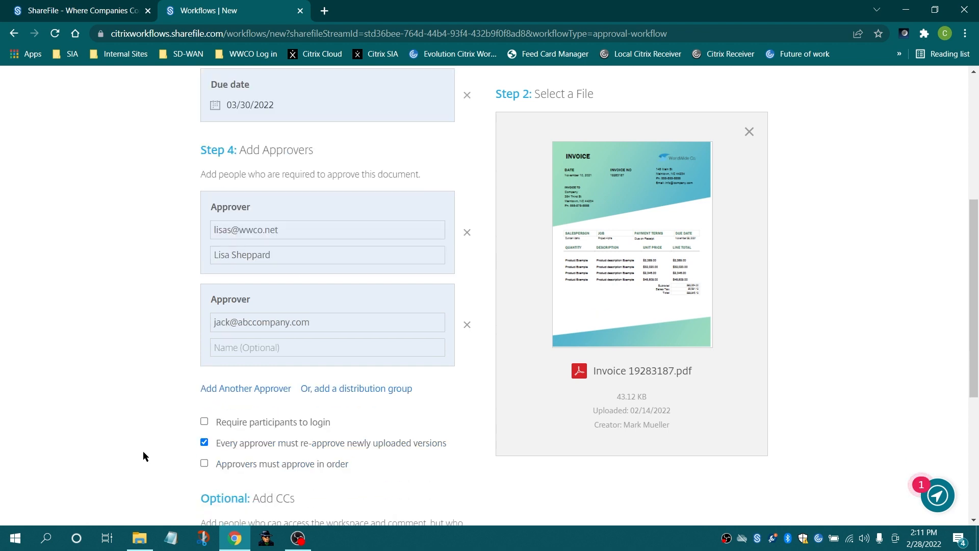
left_click(326, 488)
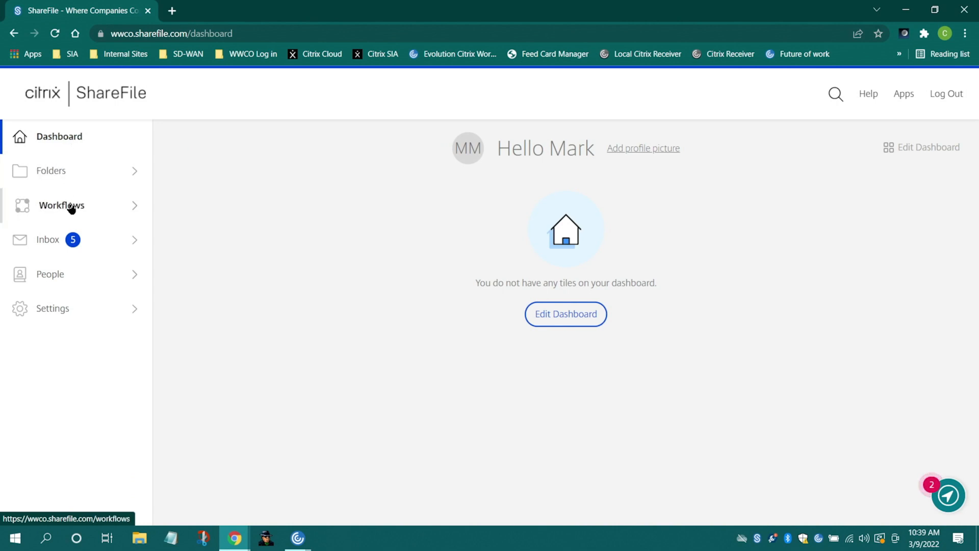
- Show Feedback and Approval workflows, then review the invoice from the approval email
left_click(61, 206)
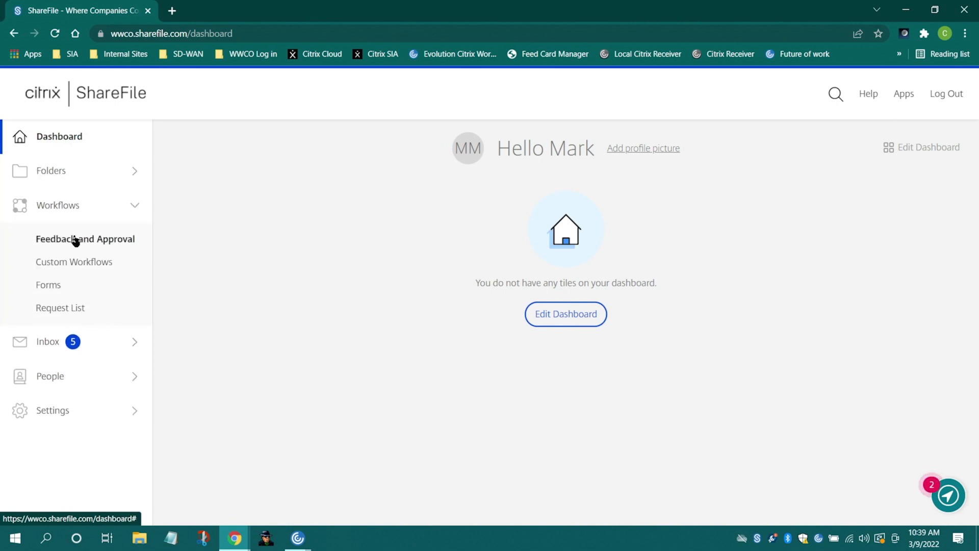
left_click(85, 239)
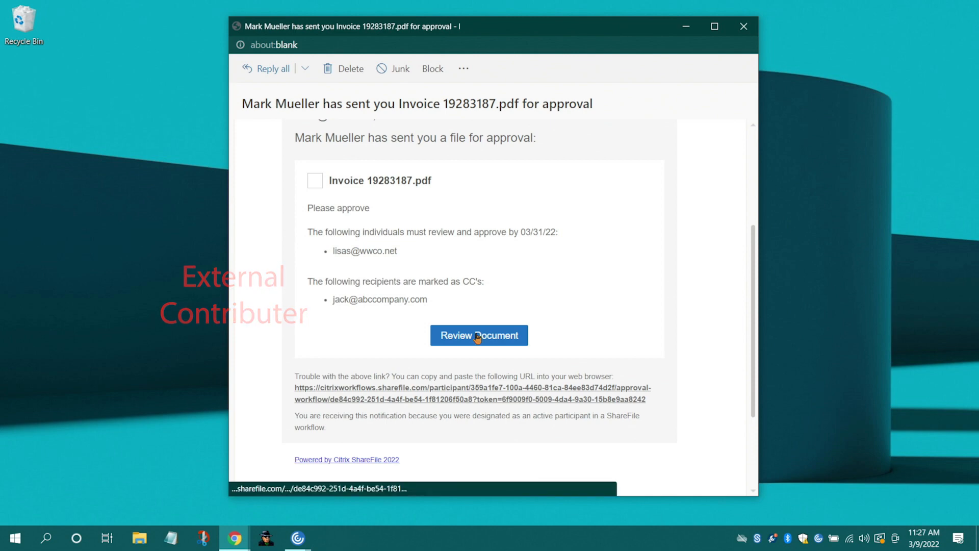
left_click(479, 335)
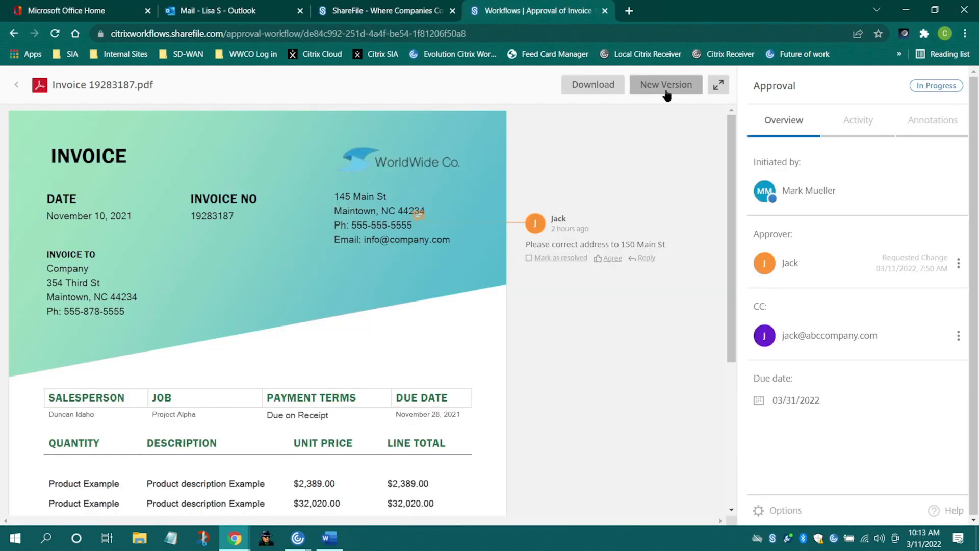
- Upload the corrected invoice as a new version and list Version 2 and Version 1
left_click(665, 83)
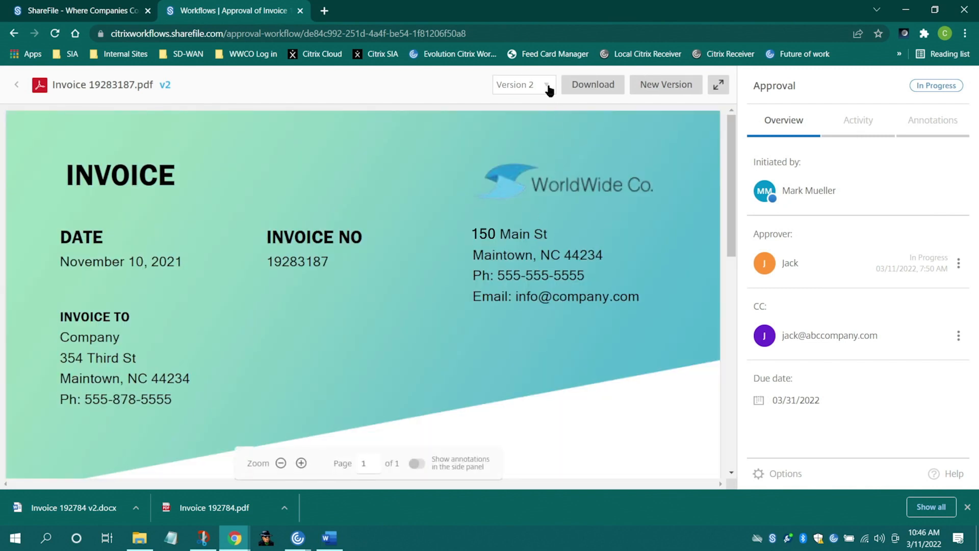
left_click(545, 85)
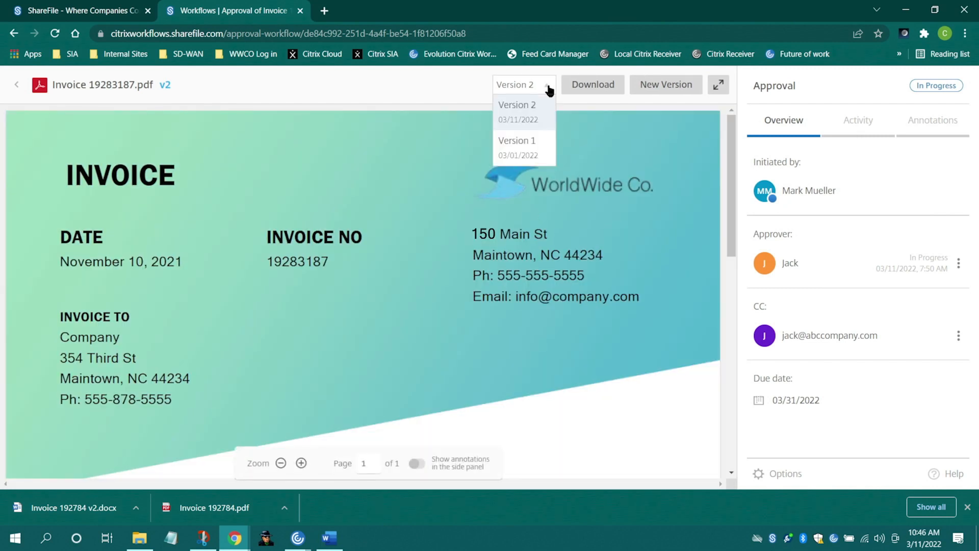